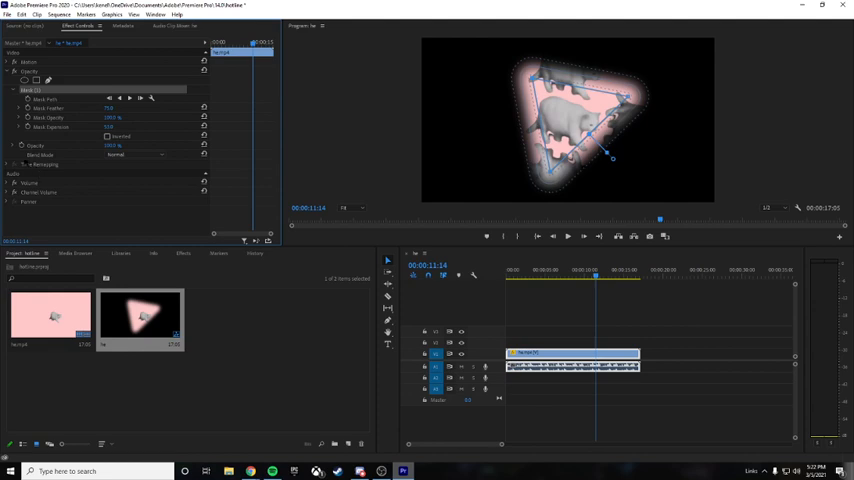
click(20, 144)
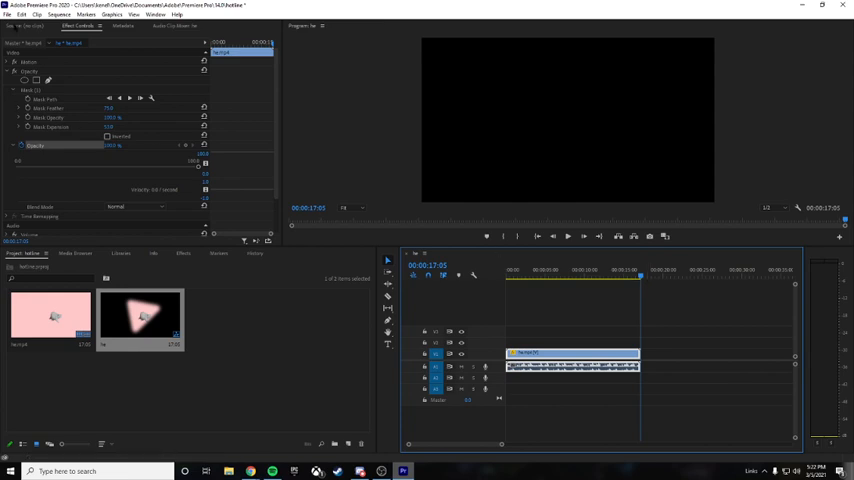
mouse_move(470, 260)
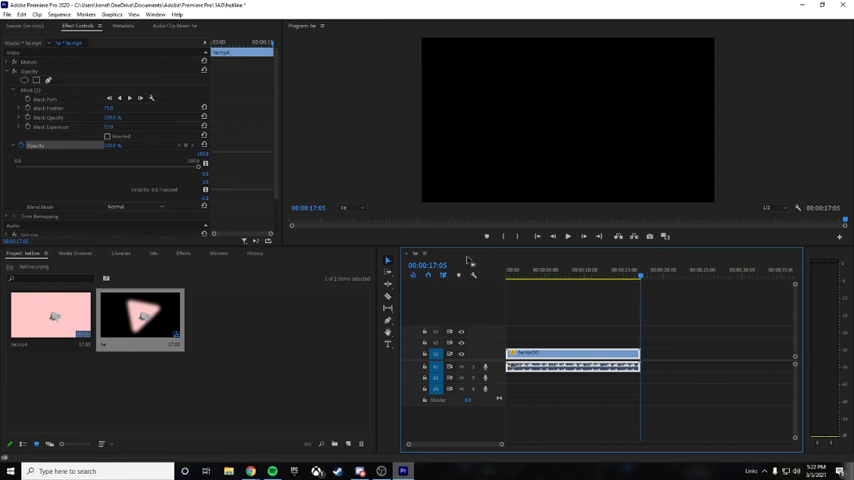